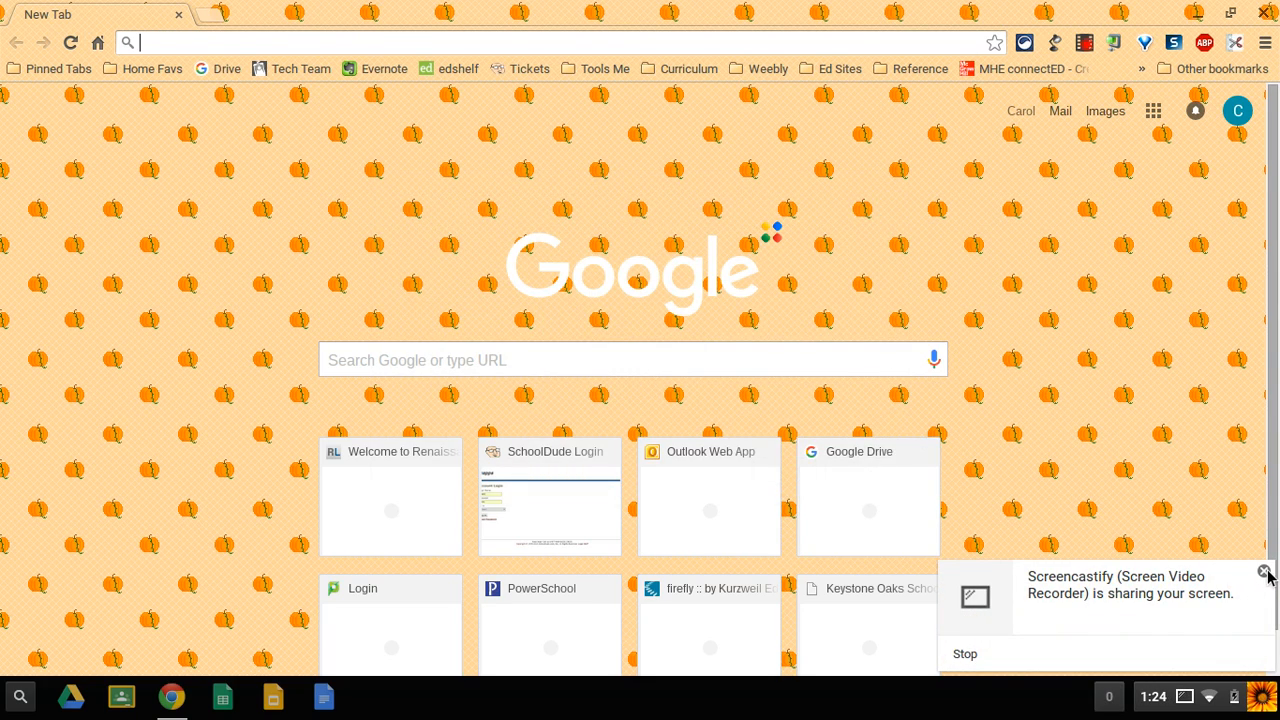
# - Launch Google Drawings from the Chrome OS launcher's All Apps list into a new untitled drawing
pyautogui.click(1266, 572)
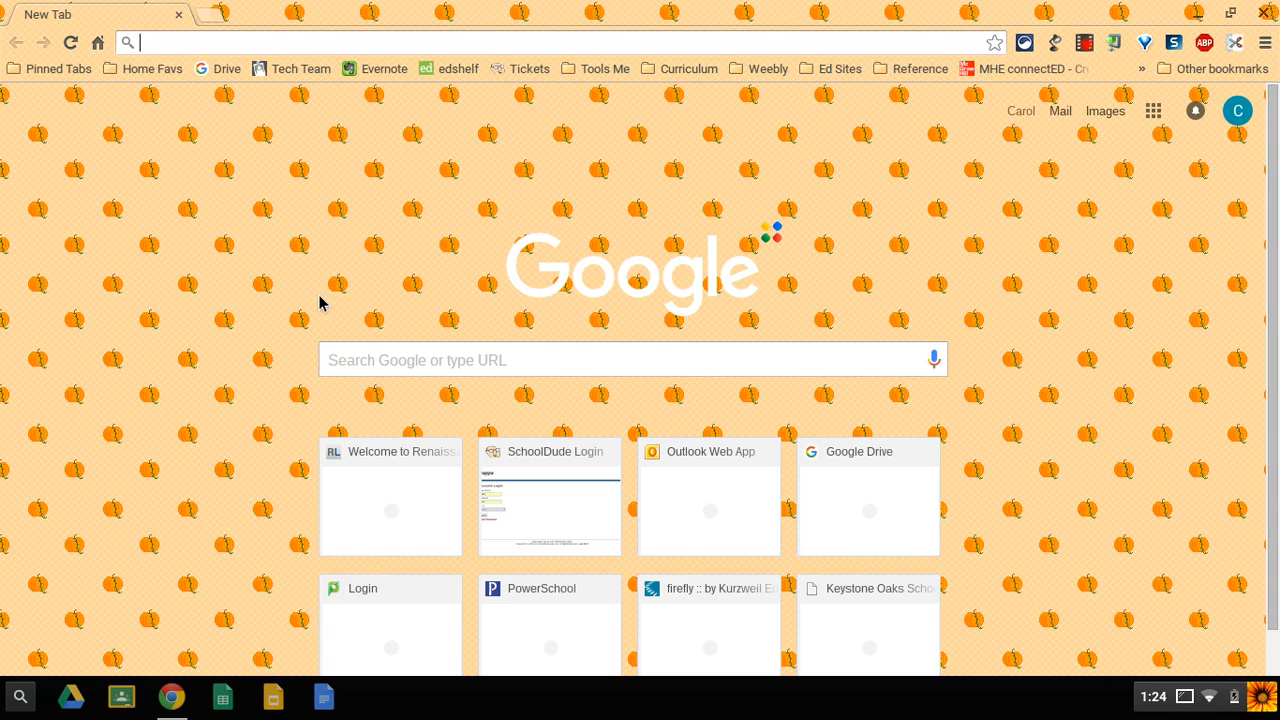
pyautogui.moveTo(22, 696)
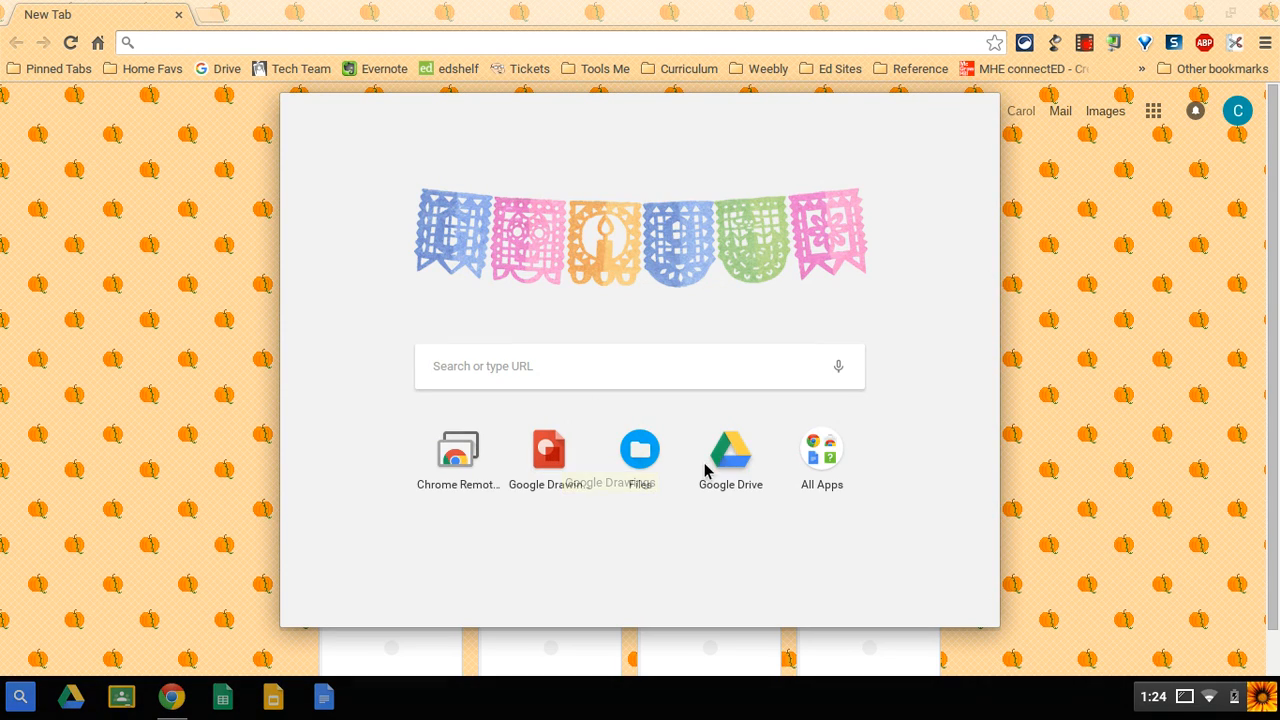
pyautogui.click(820, 448)
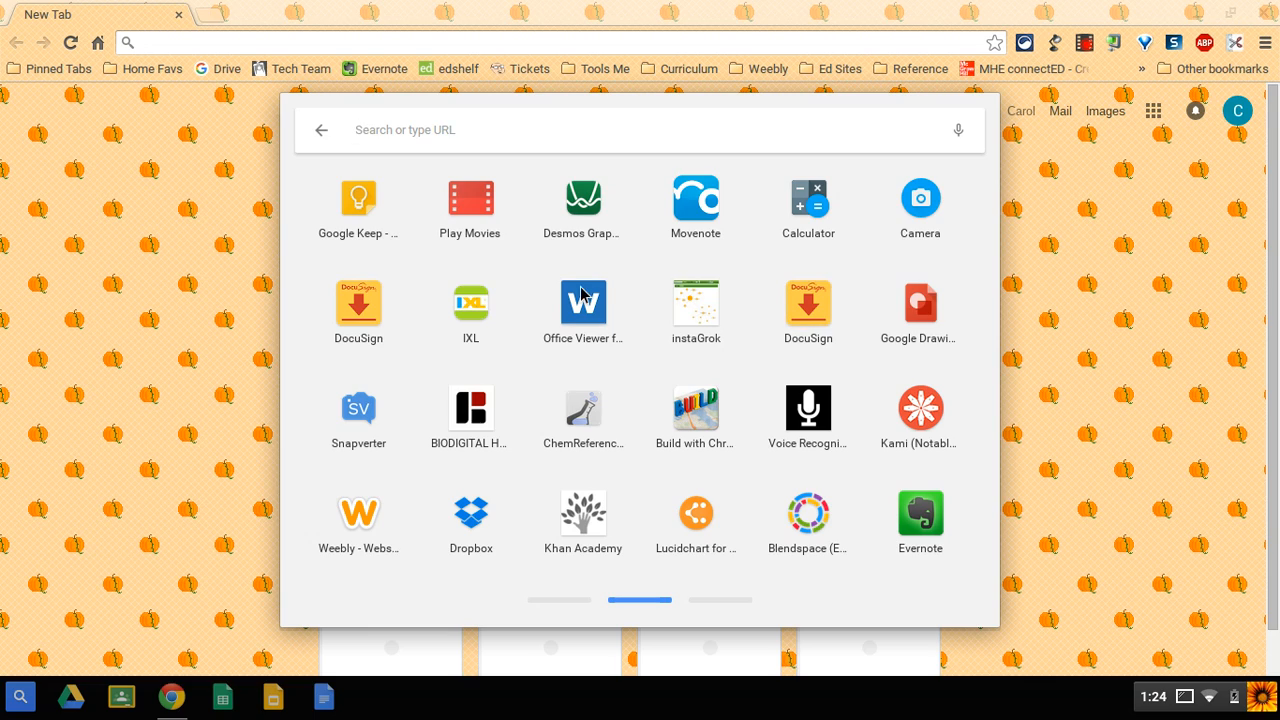
pyautogui.moveTo(916, 304)
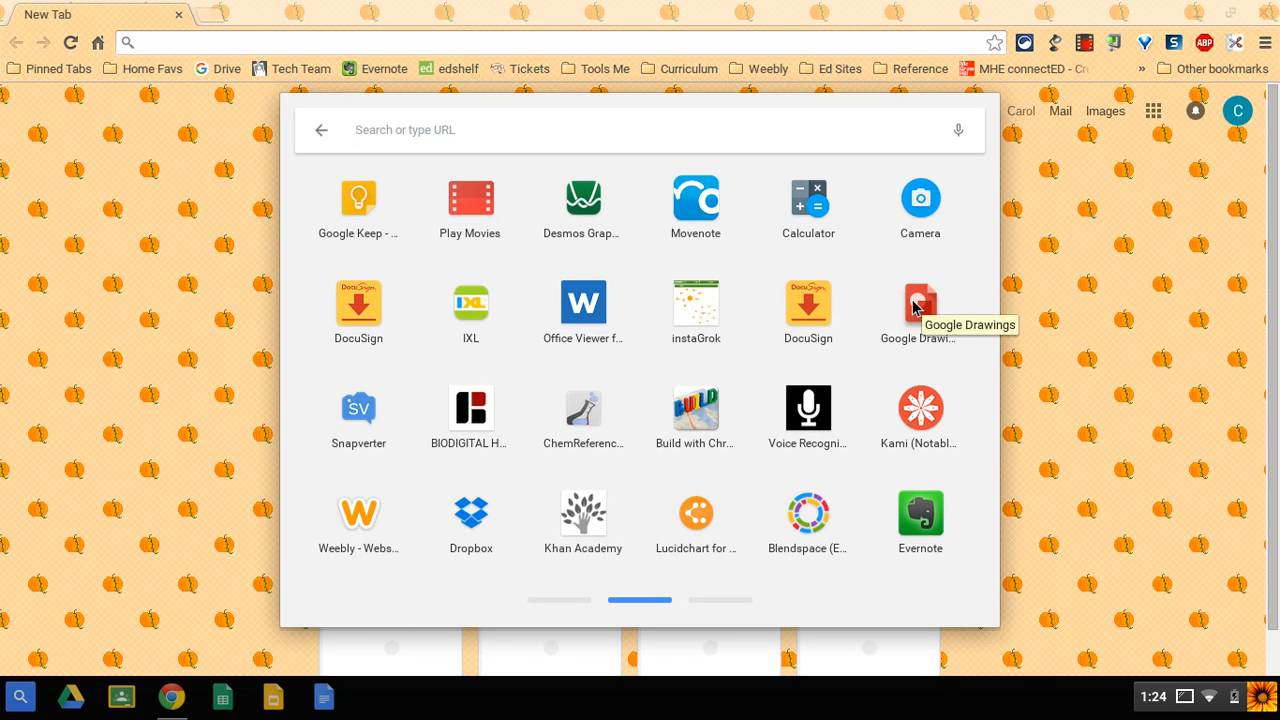
pyautogui.click(920, 300)
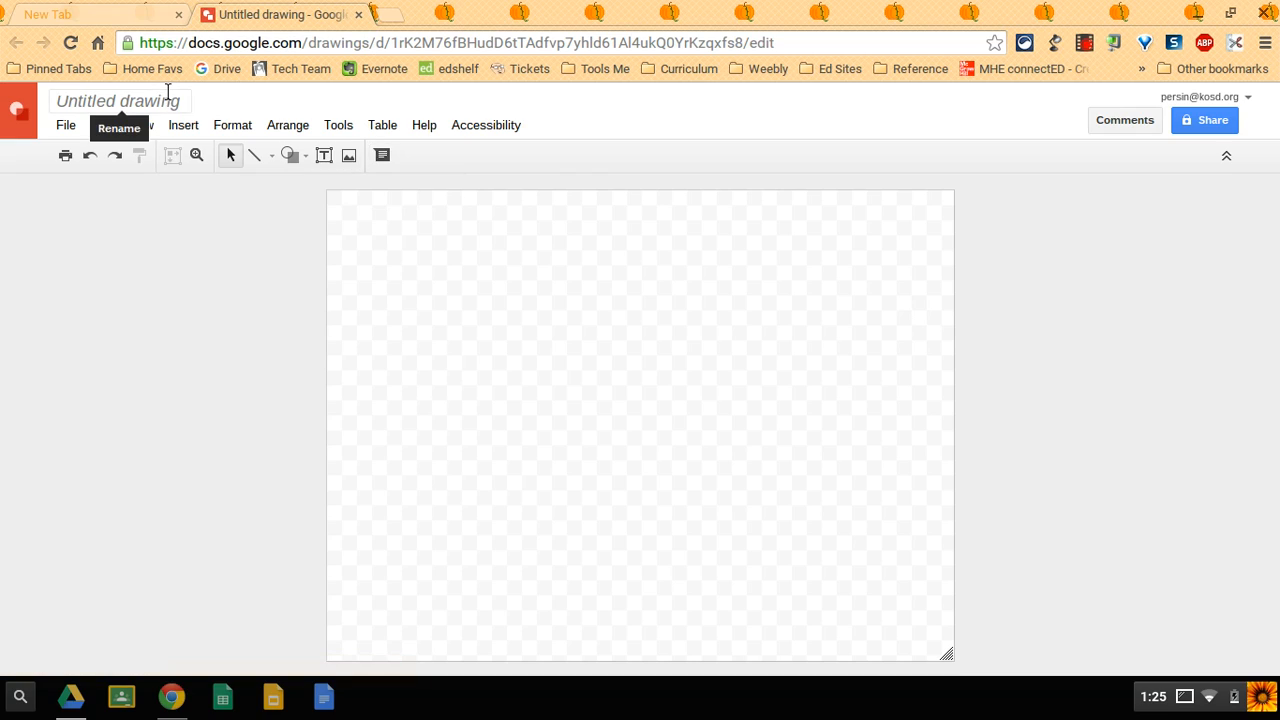
# - Rename the untitled drawing to '5x7 Picture'
pyautogui.click(118, 100)
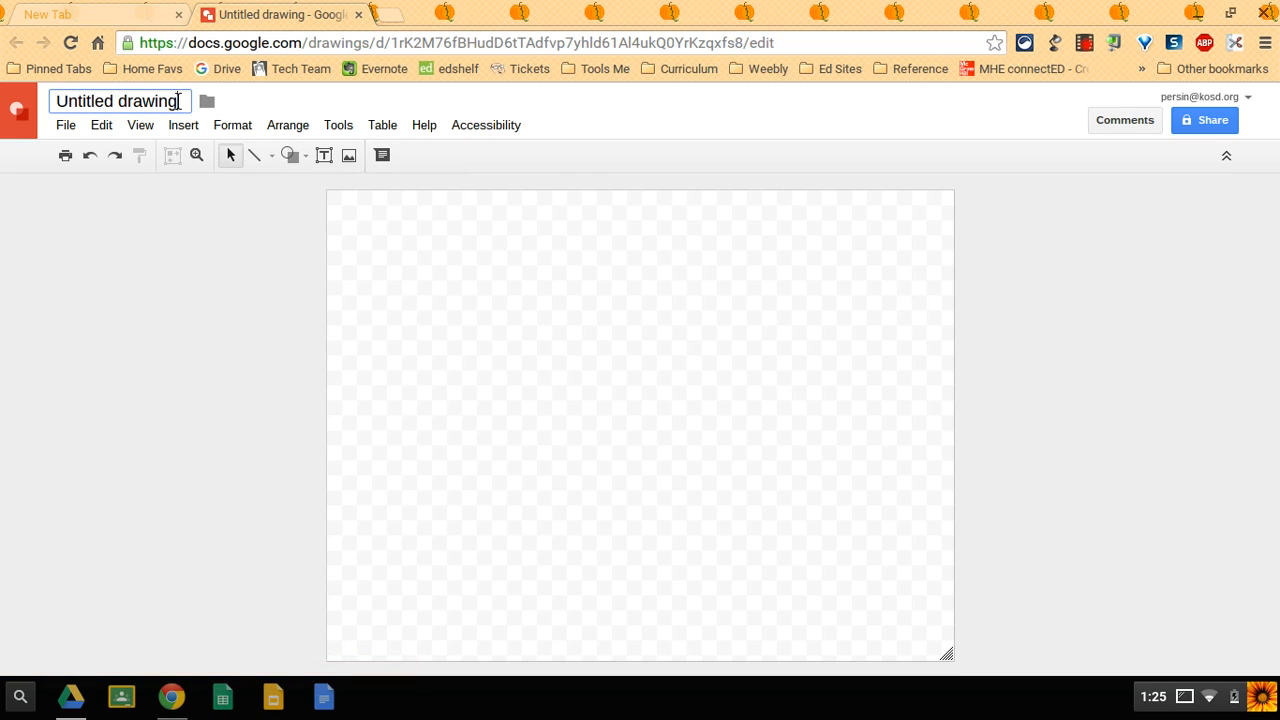
pyautogui.press('Backspace')
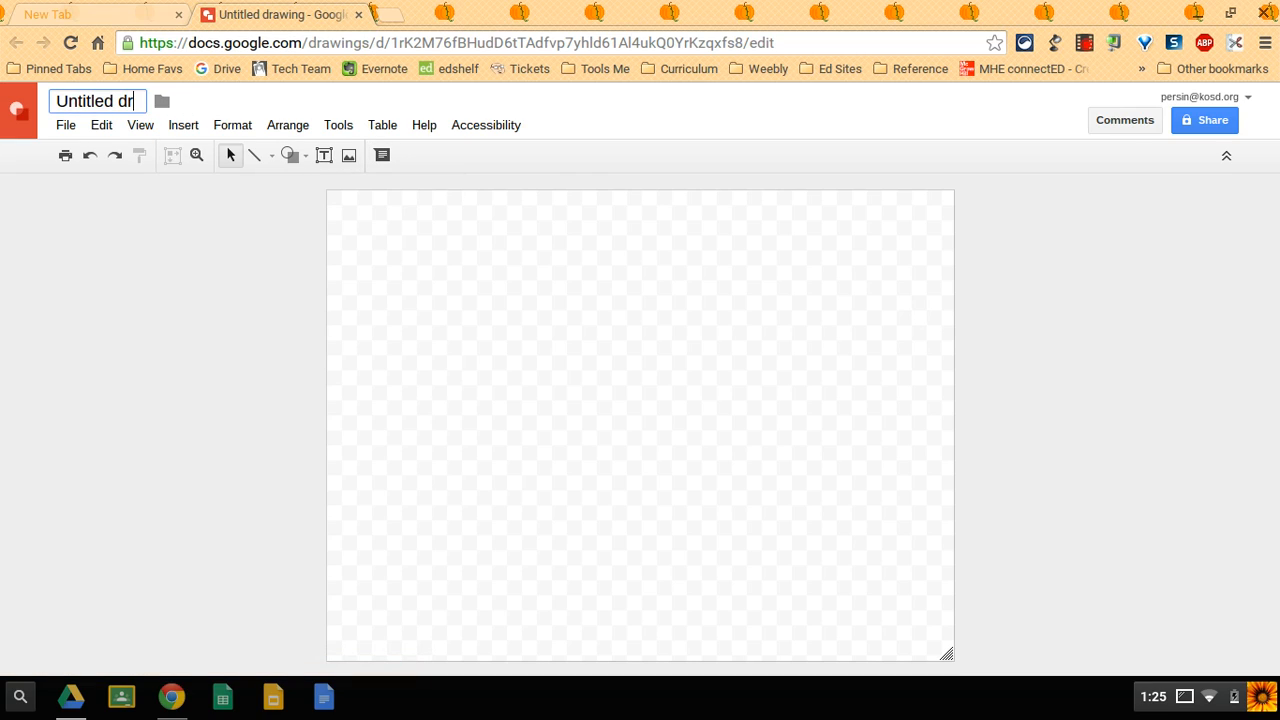
pyautogui.write('5x7 Picture')
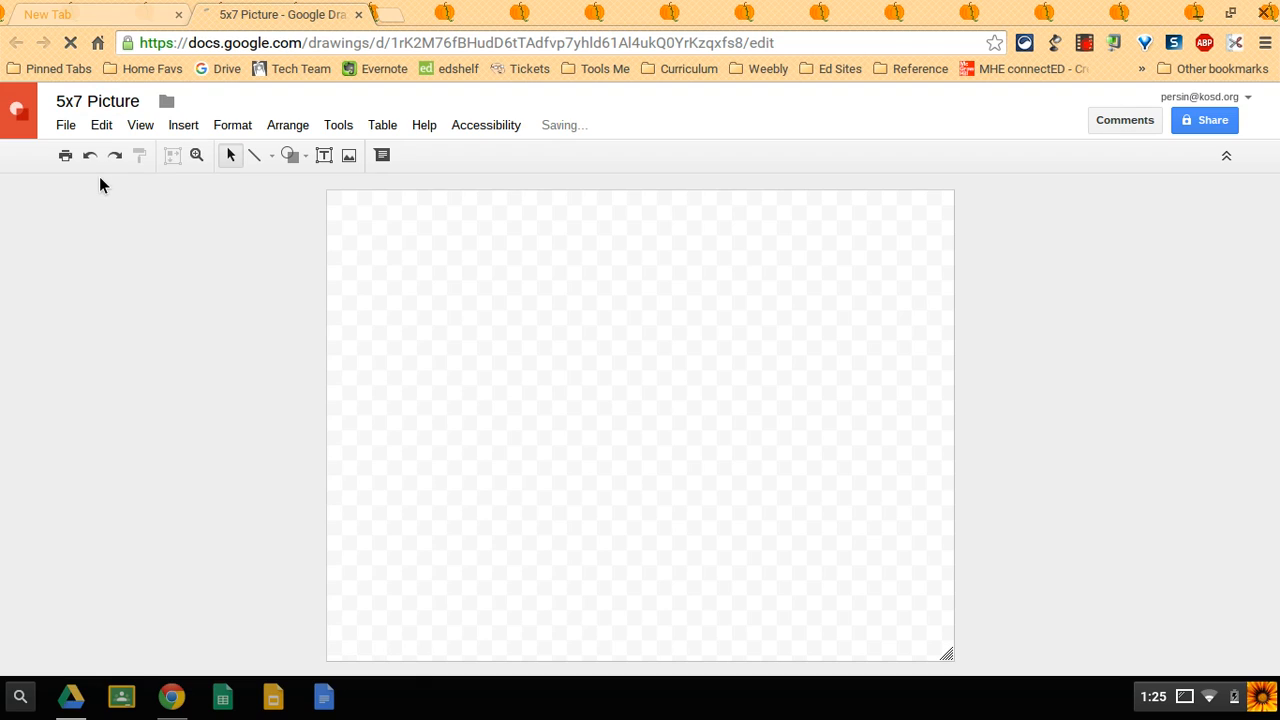
# - Set a custom page size of 5.25 by 7.25 inches in Page setup
pyautogui.click(66, 124)
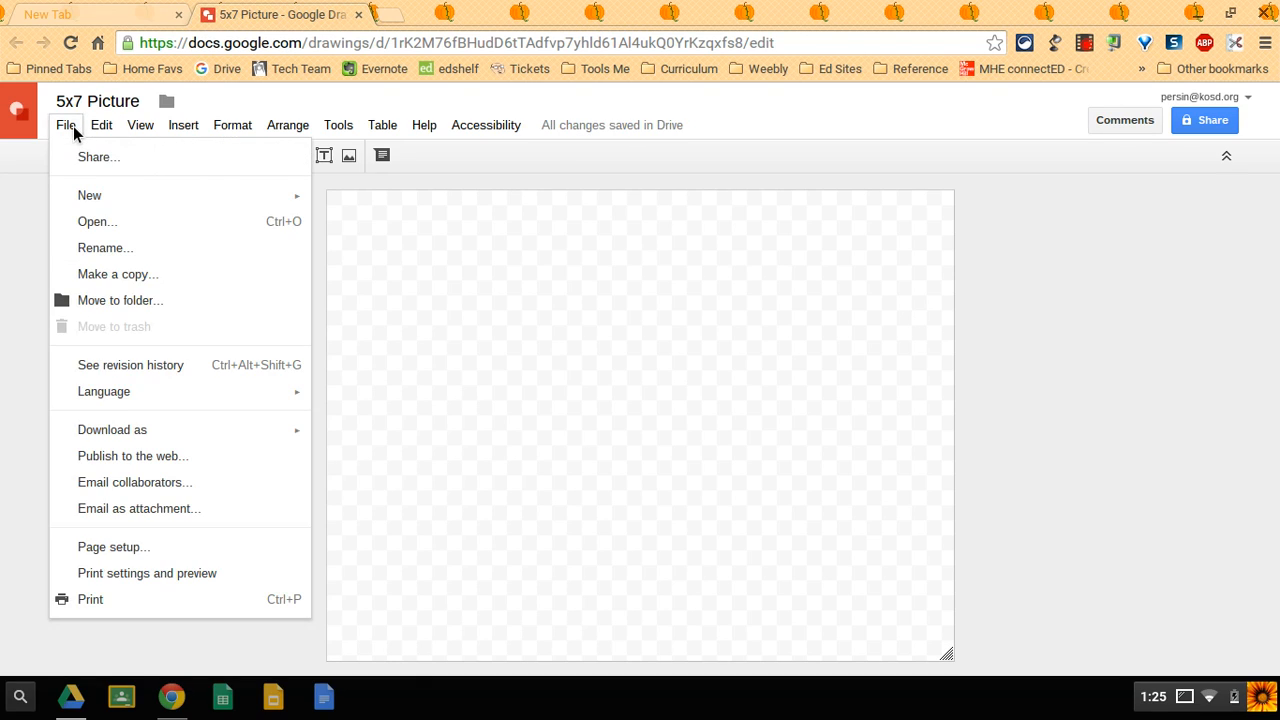
pyautogui.click(112, 548)
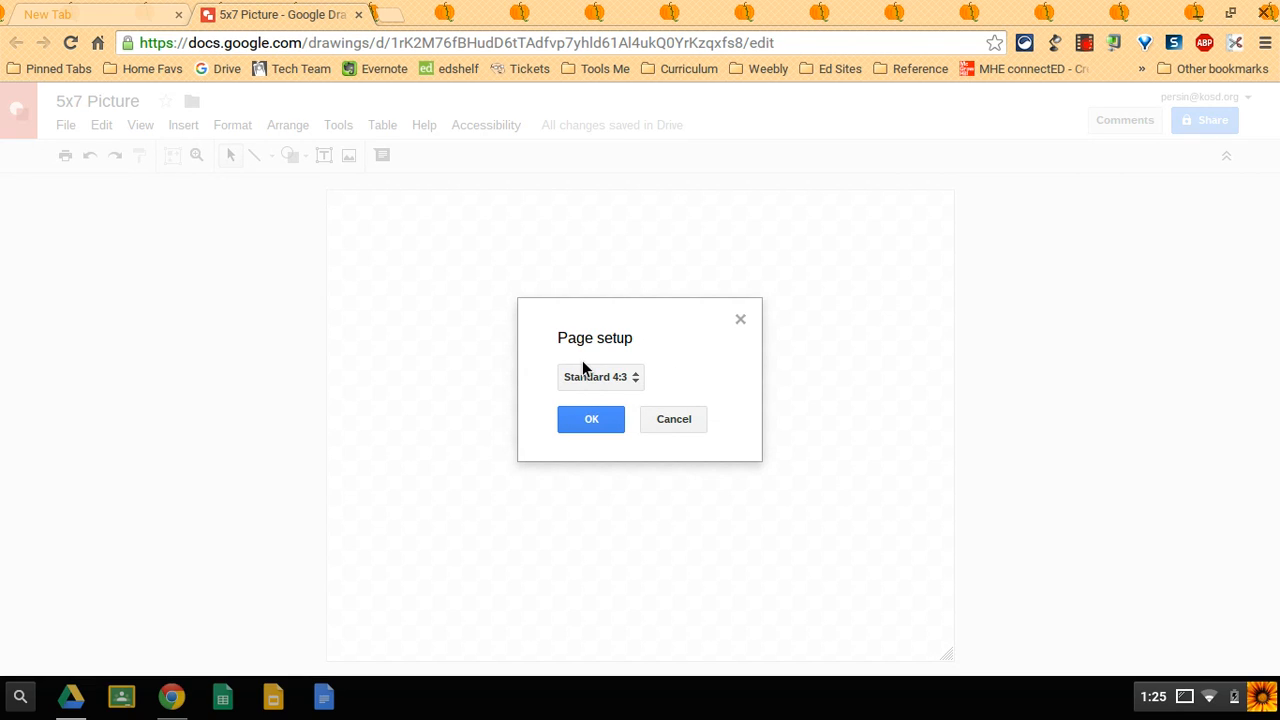
pyautogui.click(600, 376)
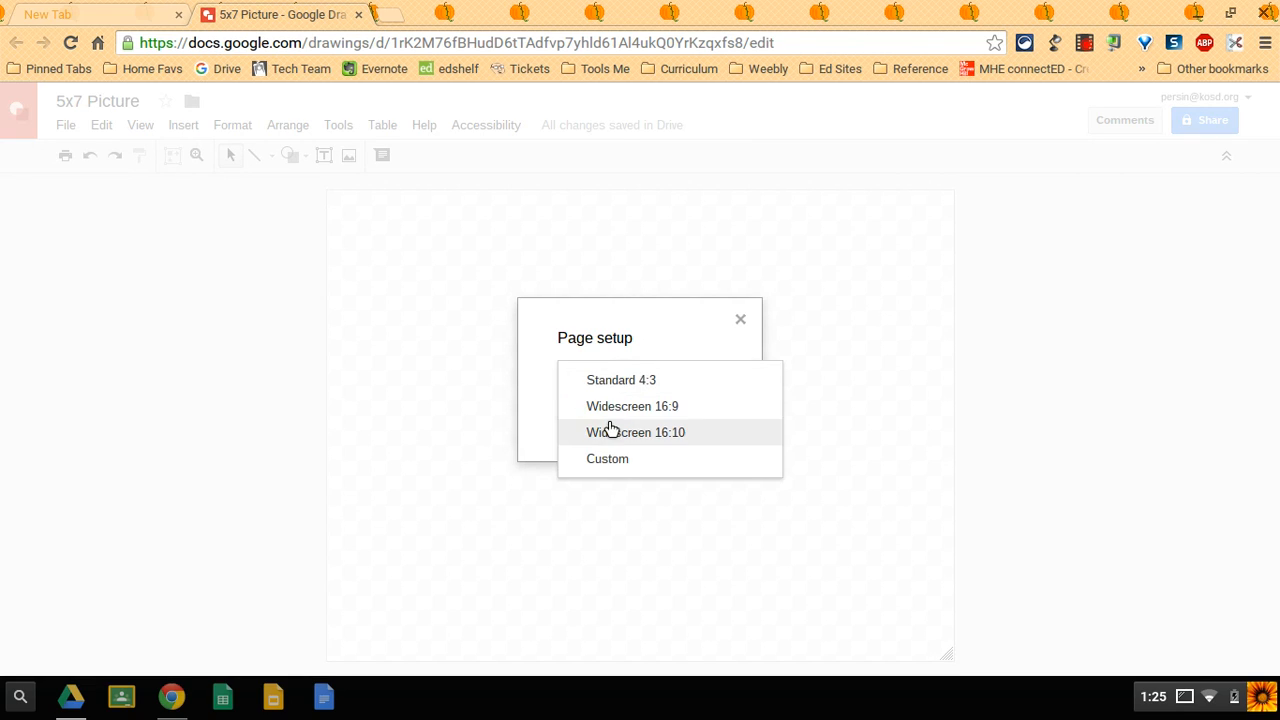
pyautogui.click(608, 458)
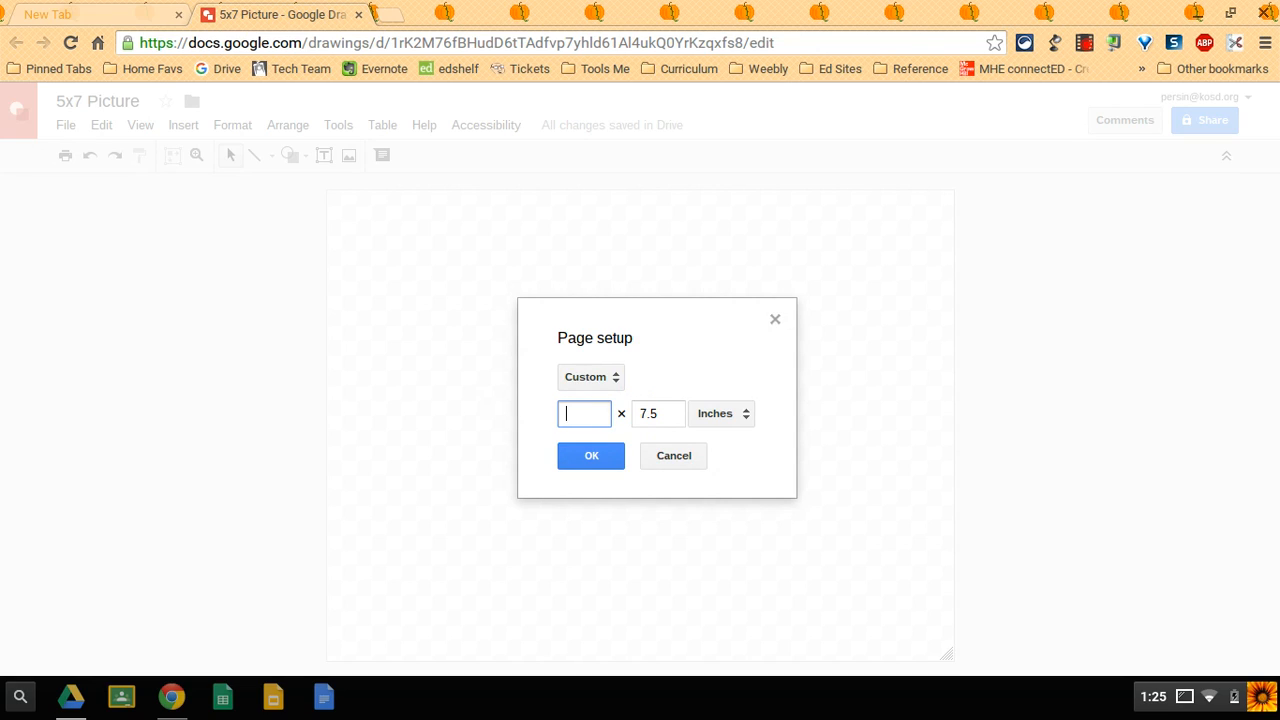
pyautogui.write('5.25')
pyautogui.click(658, 414)
pyautogui.write('7')
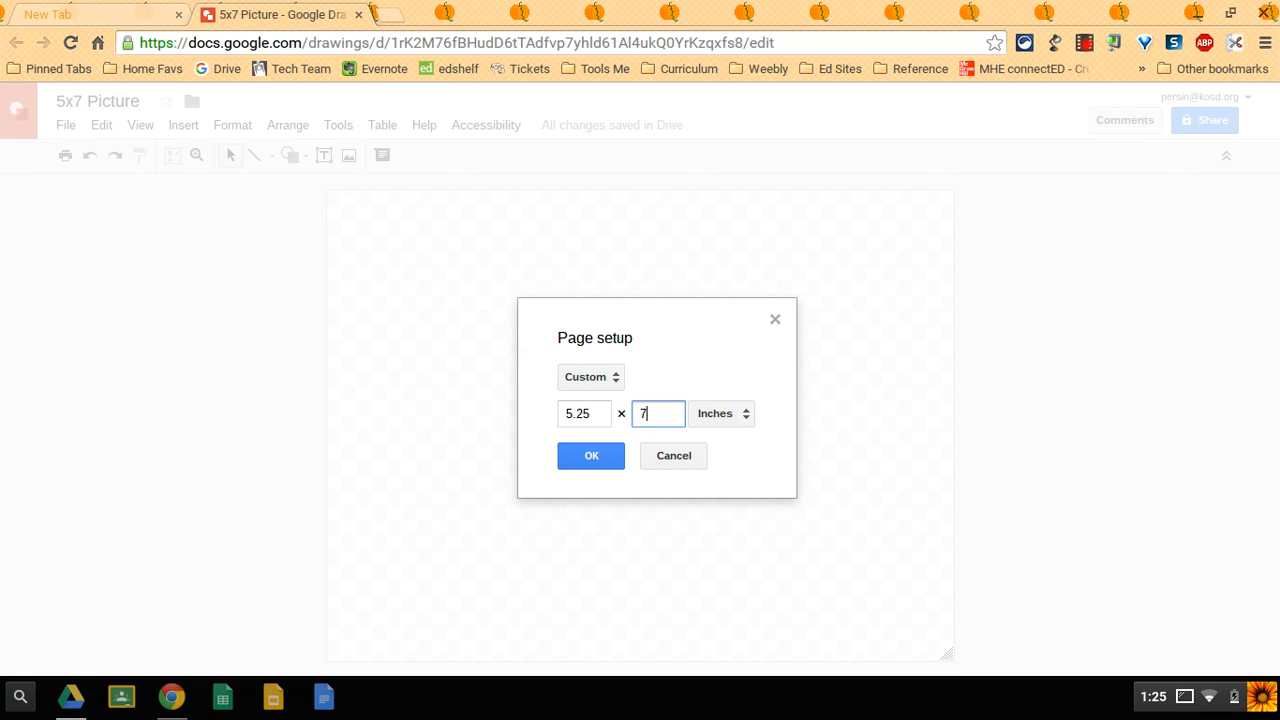
pyautogui.write('.25')
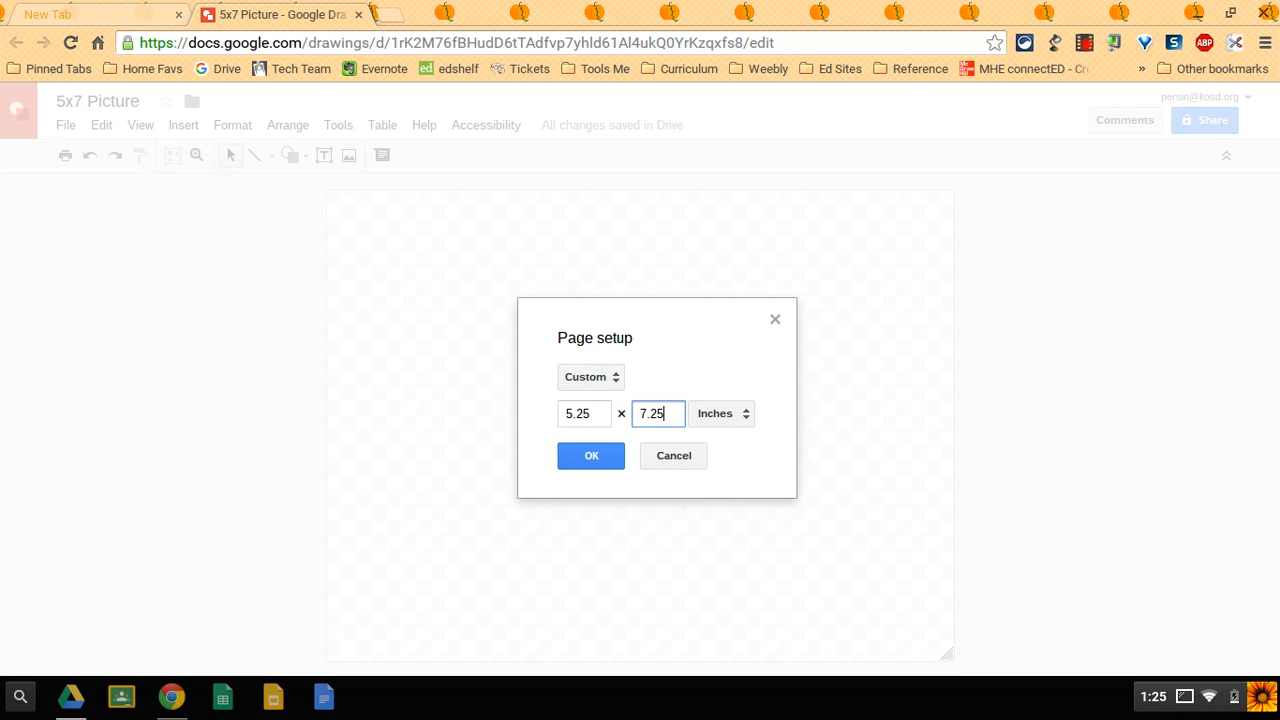
pyautogui.moveTo(610, 414)
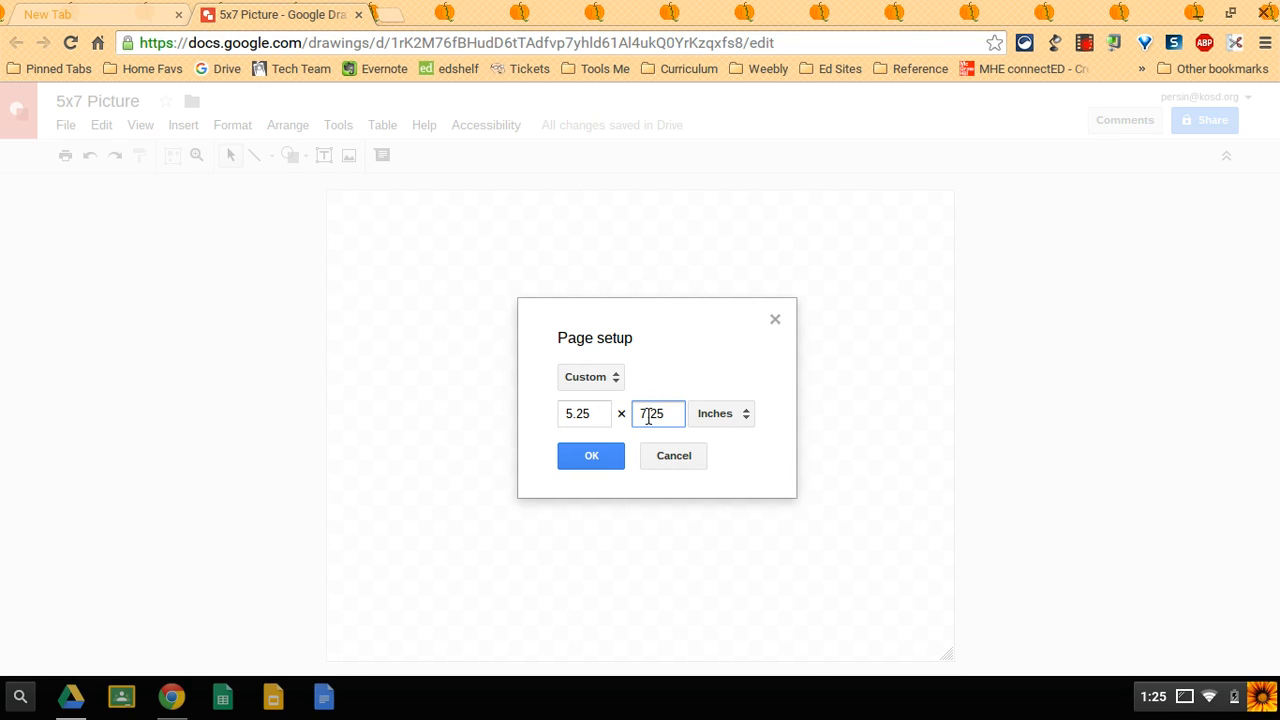
pyautogui.click(592, 456)
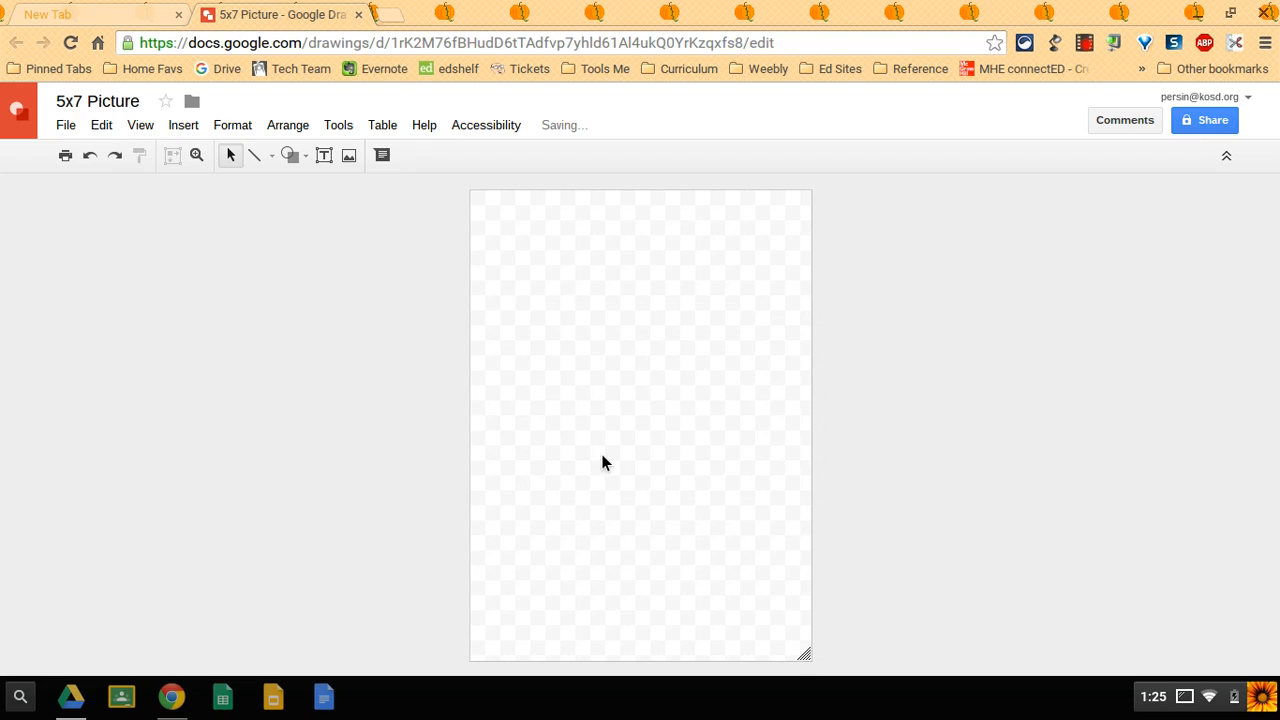
pyautogui.moveTo(464, 262)
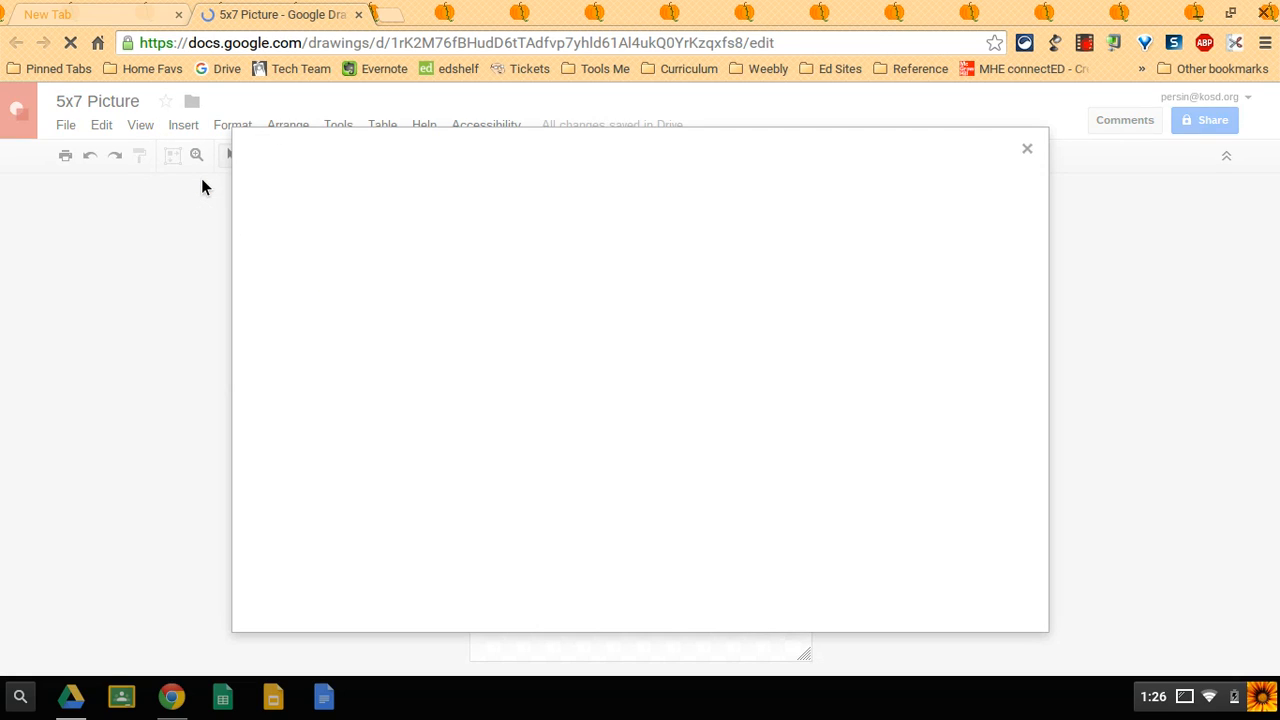
pyautogui.moveTo(680, 290)
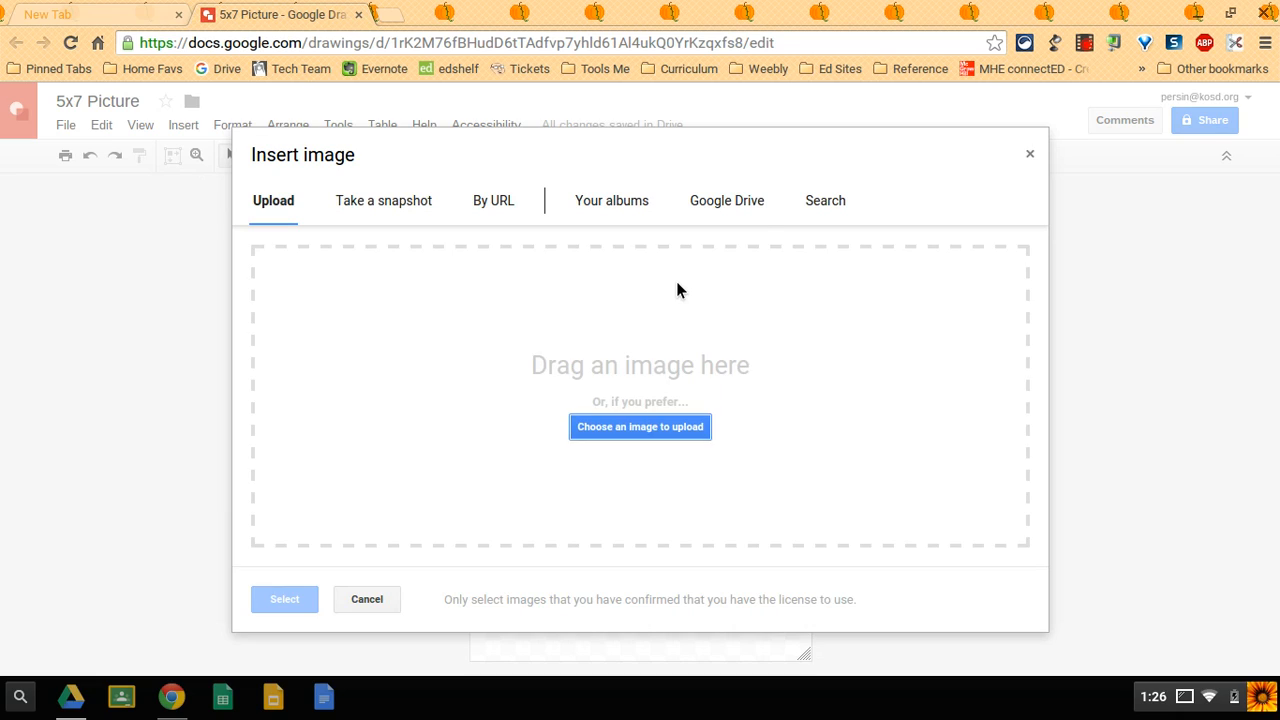
pyautogui.moveTo(728, 212)
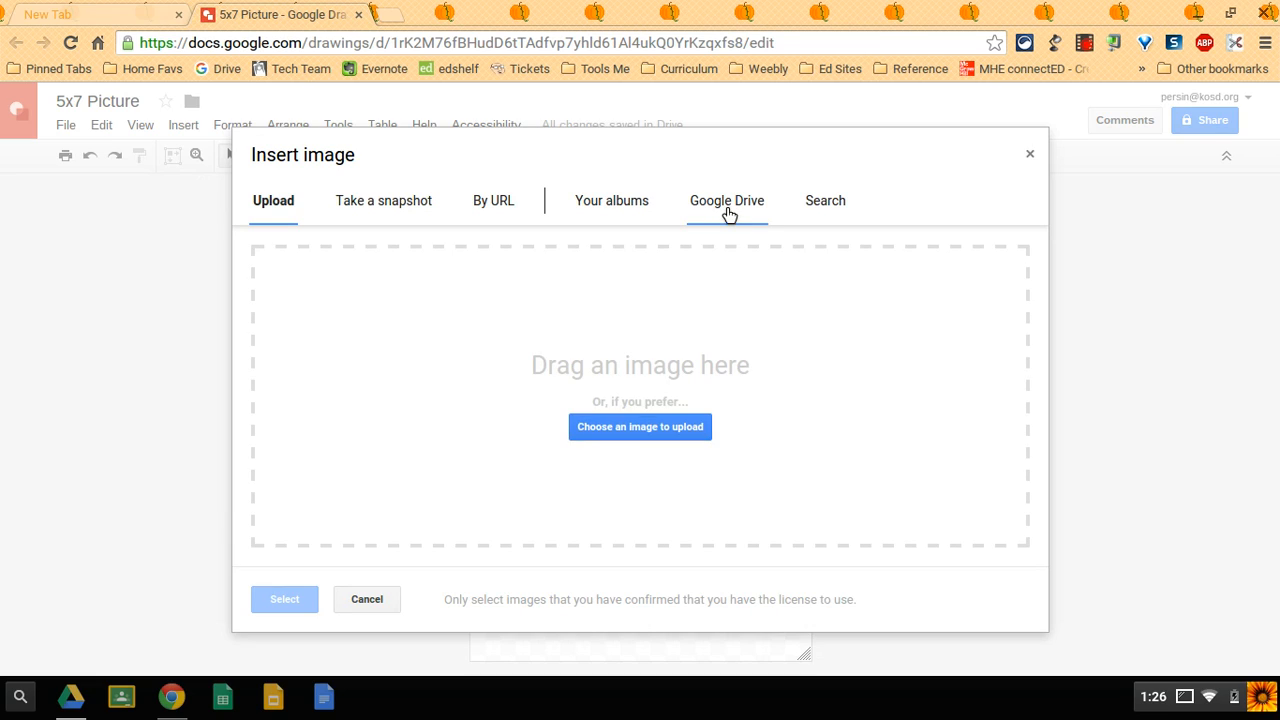
# - Insert the portrait photo from the Google Drive tab of the Insert image dialog
pyautogui.click(728, 200)
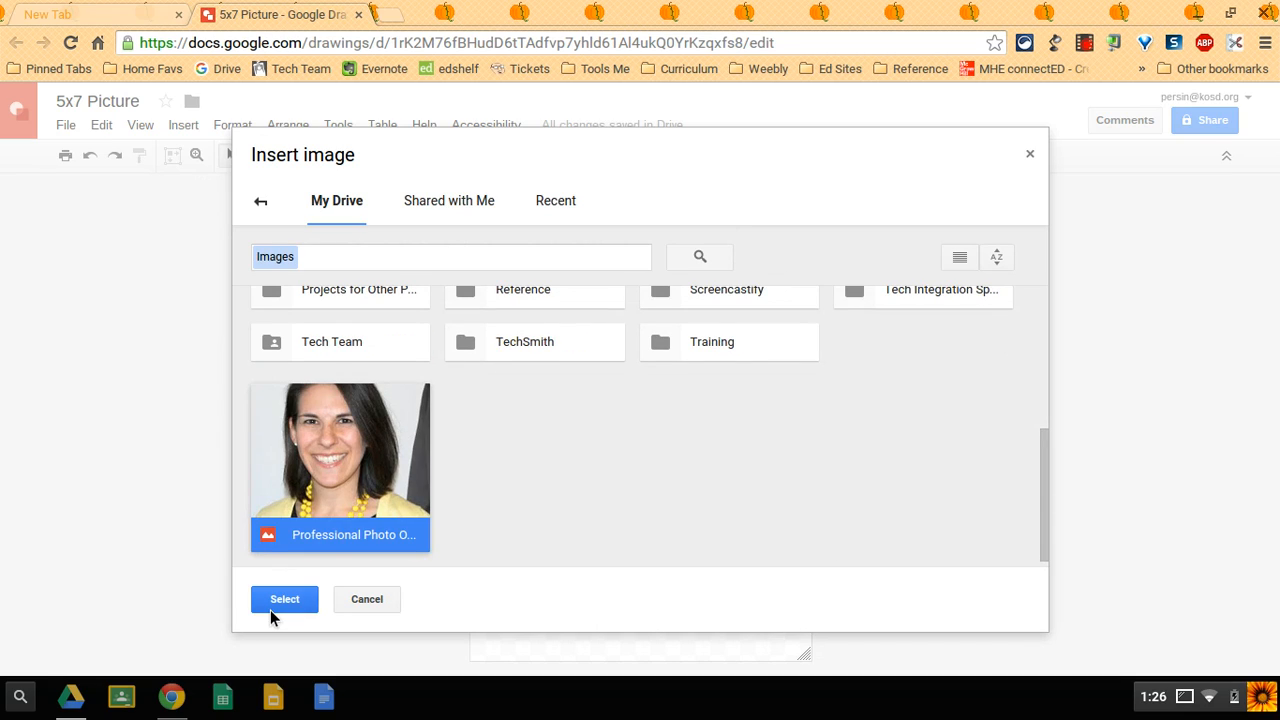
pyautogui.click(284, 600)
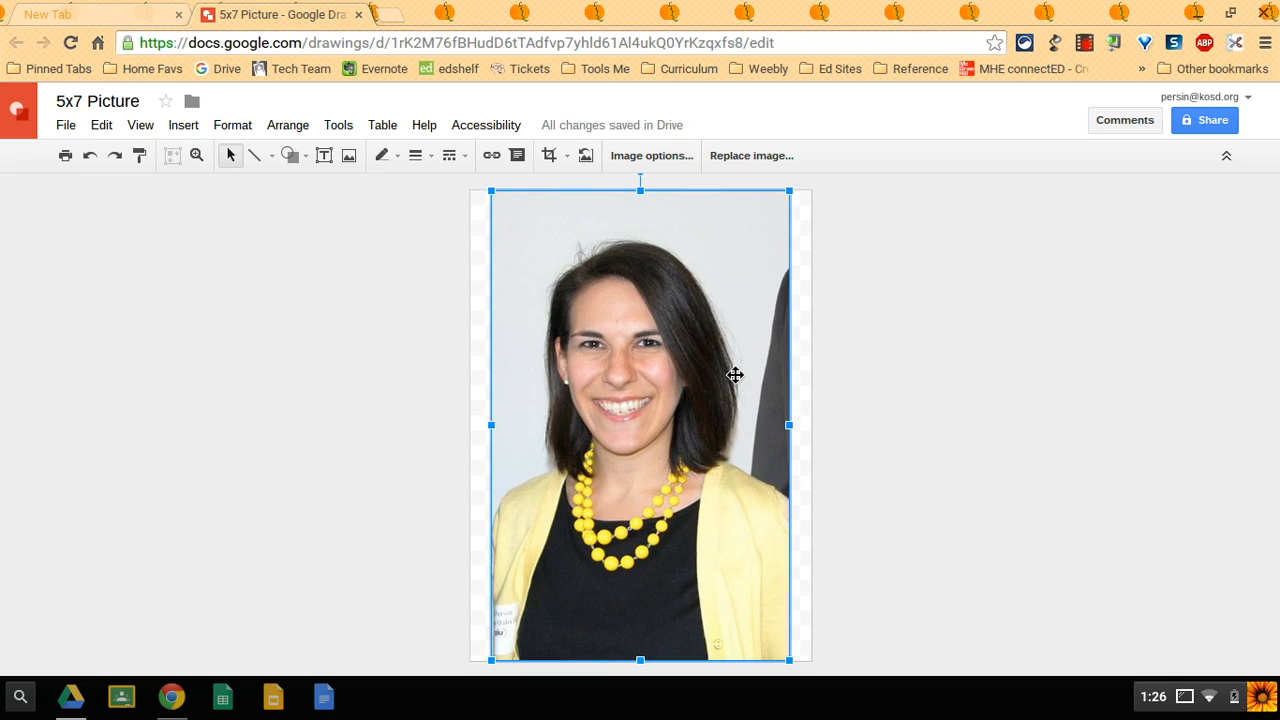
pyautogui.moveTo(726, 342)
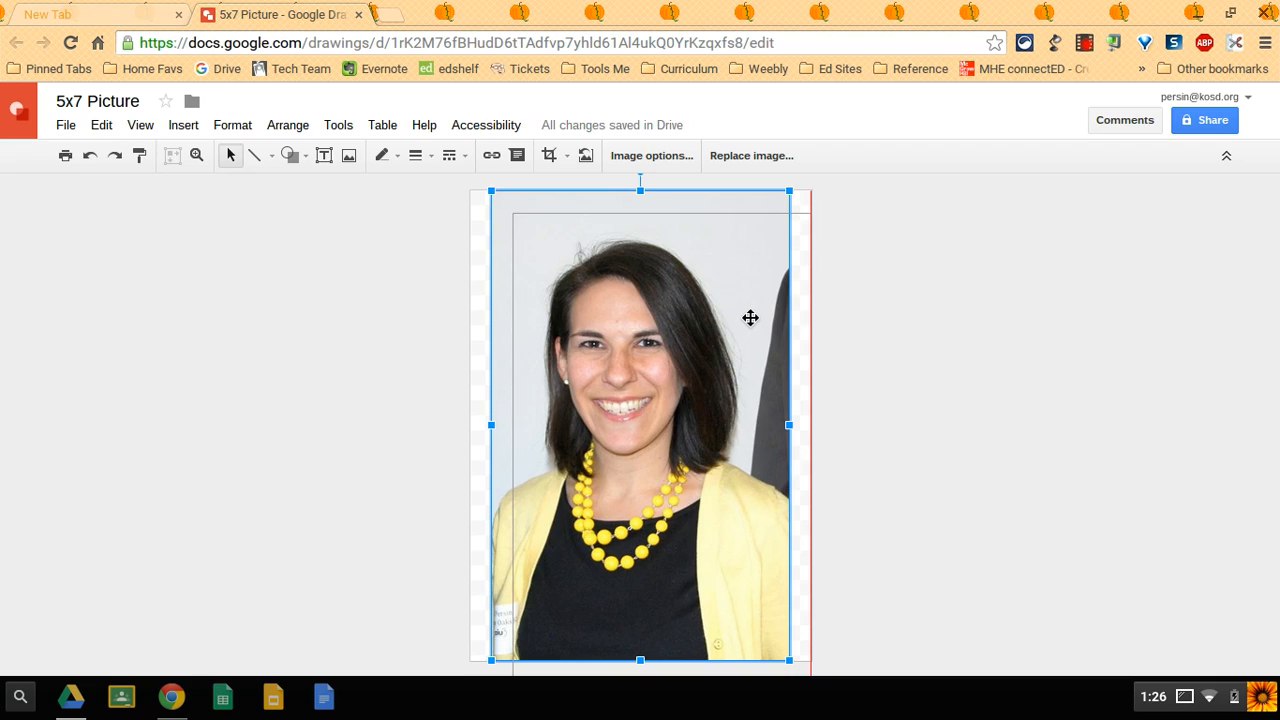
# - Stretch the photo by its corner handle until it covers the full 5.25 by 7.25 inch page
pyautogui.moveTo(492, 192); pyautogui.dragTo(512, 212)
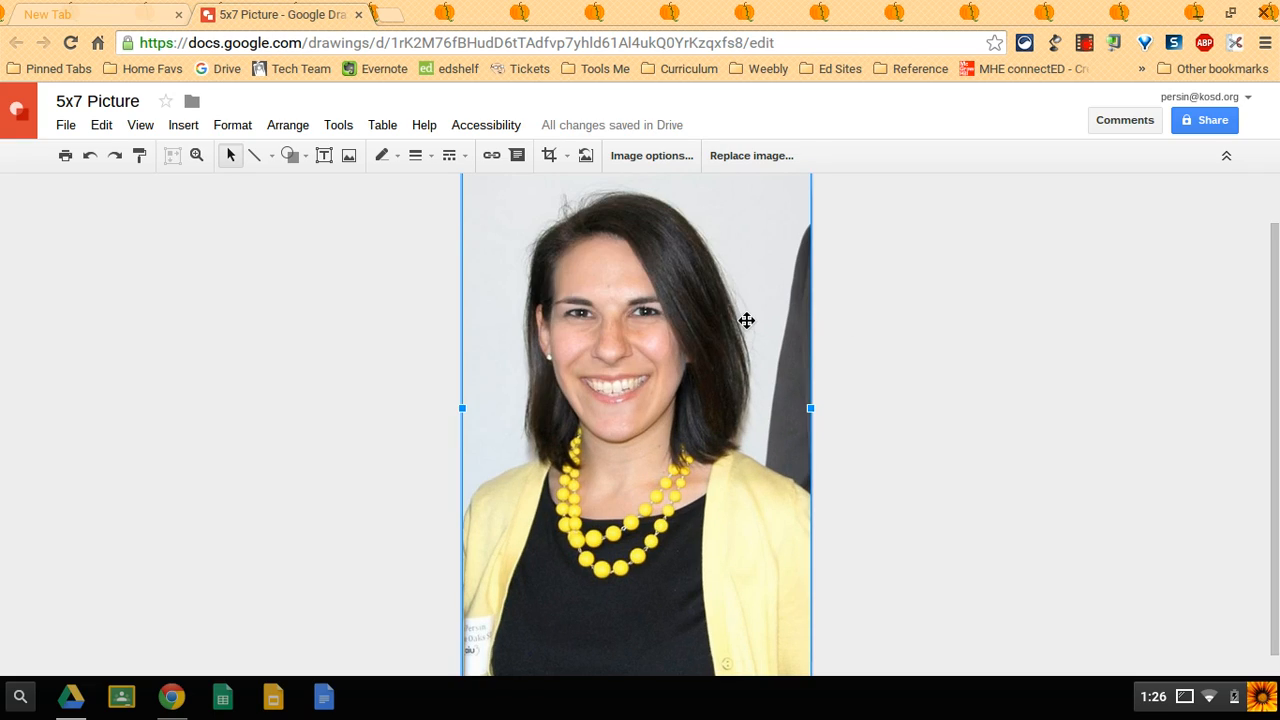
pyautogui.moveTo(62, 152)
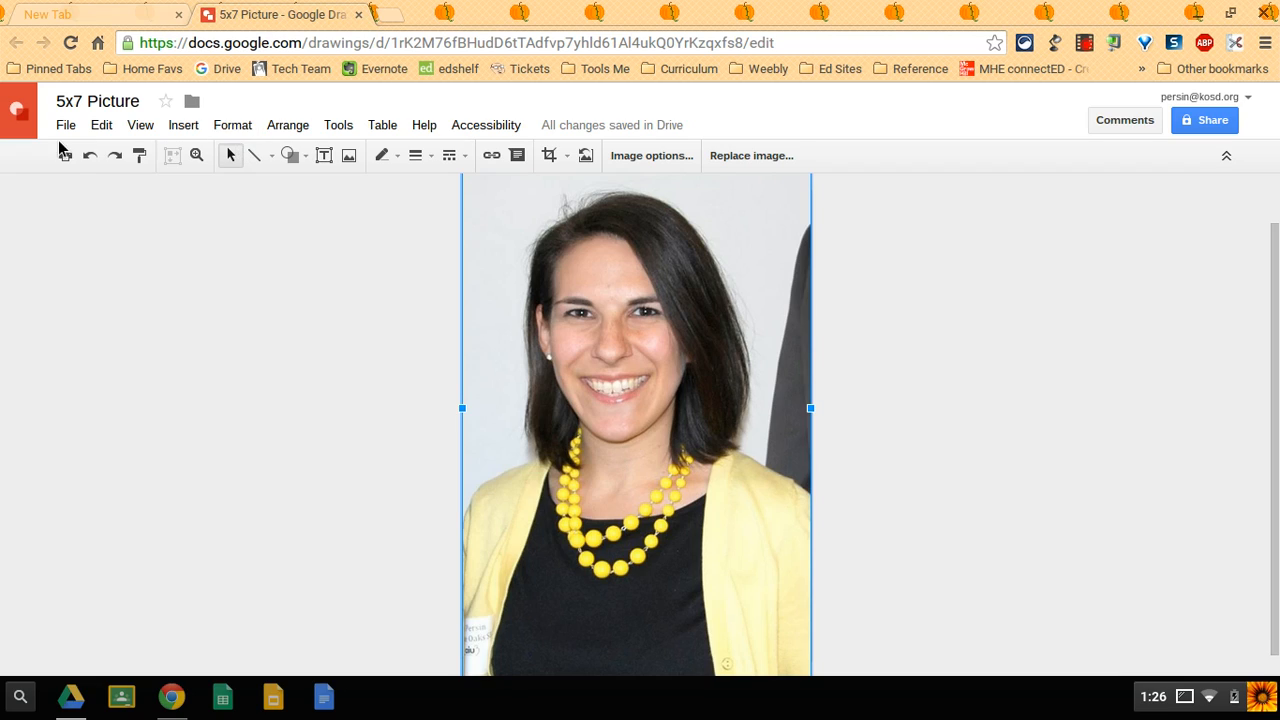
pyautogui.moveTo(752, 156)
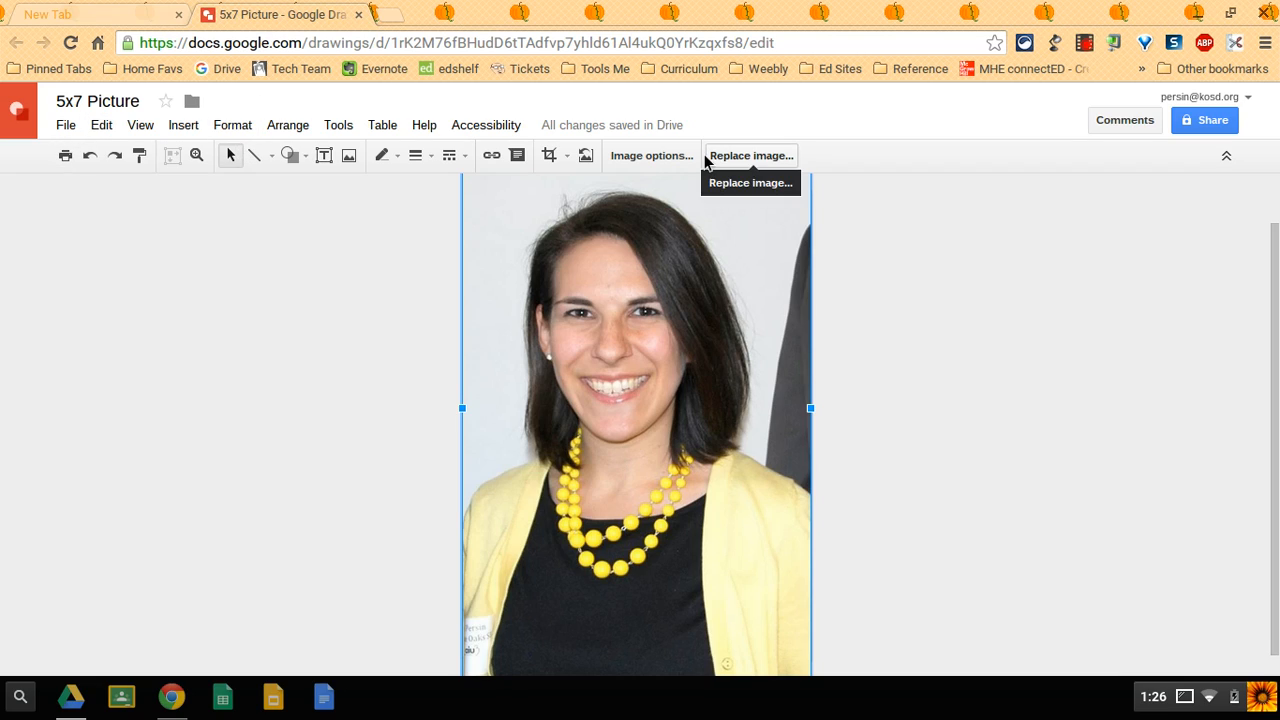
pyautogui.click(652, 156)
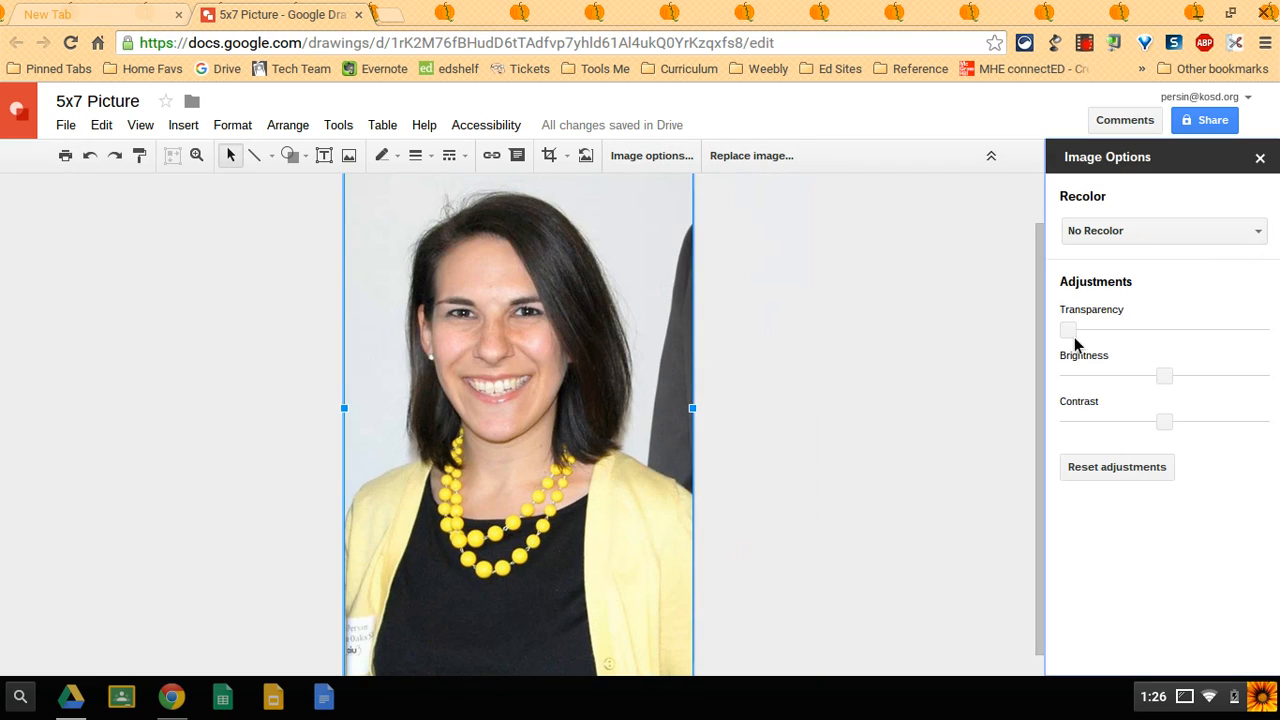
pyautogui.moveTo(1068, 330); pyautogui.dragTo(1200, 330)
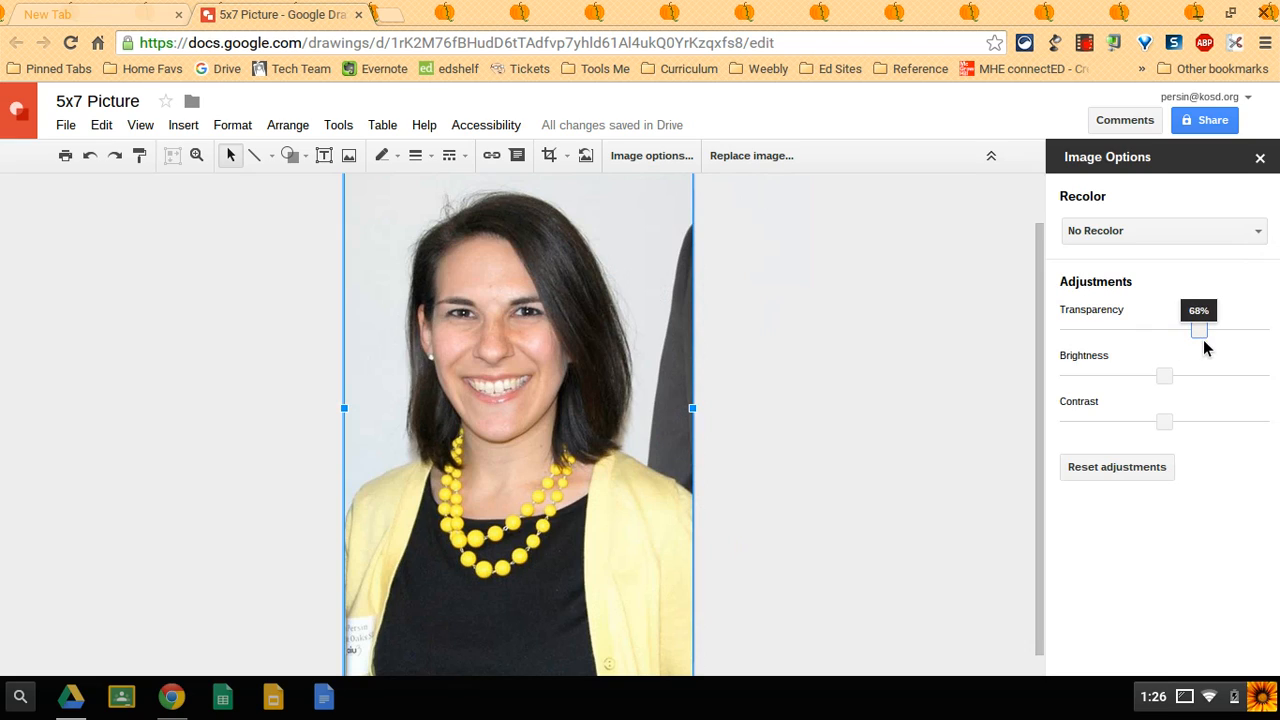
pyautogui.moveTo(1200, 330); pyautogui.dragTo(1202, 330)
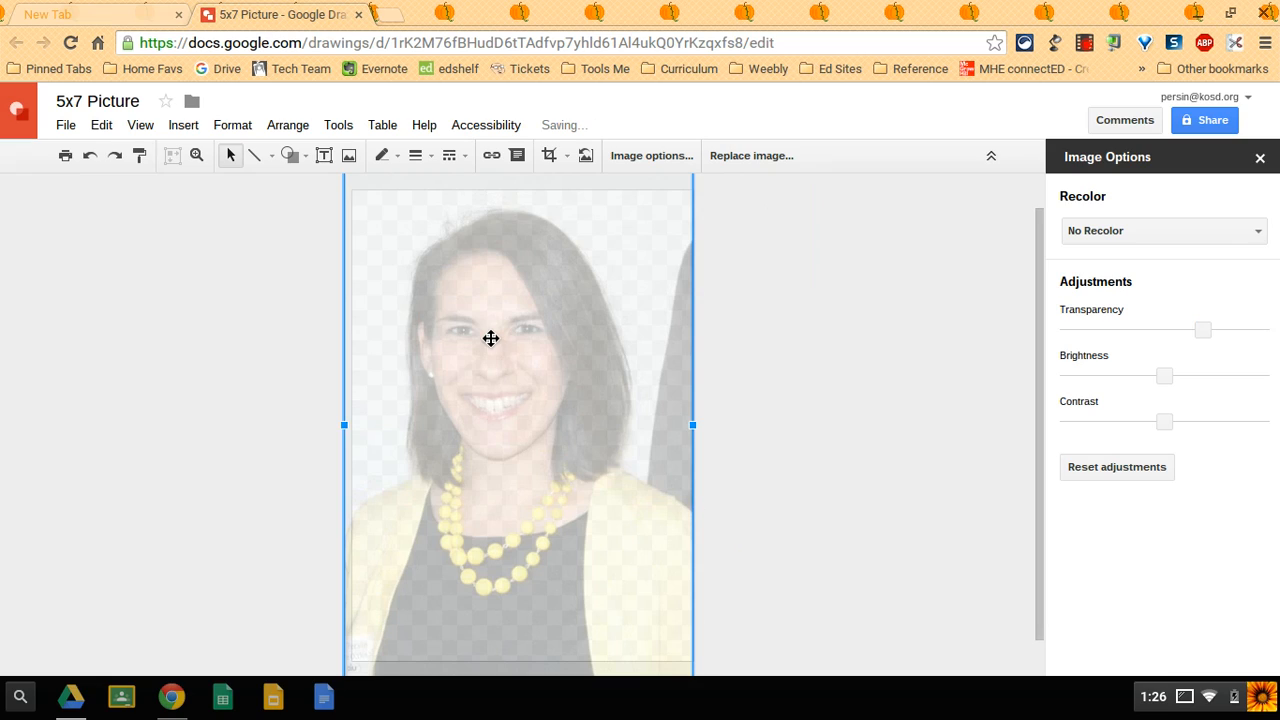
pyautogui.moveTo(488, 312)
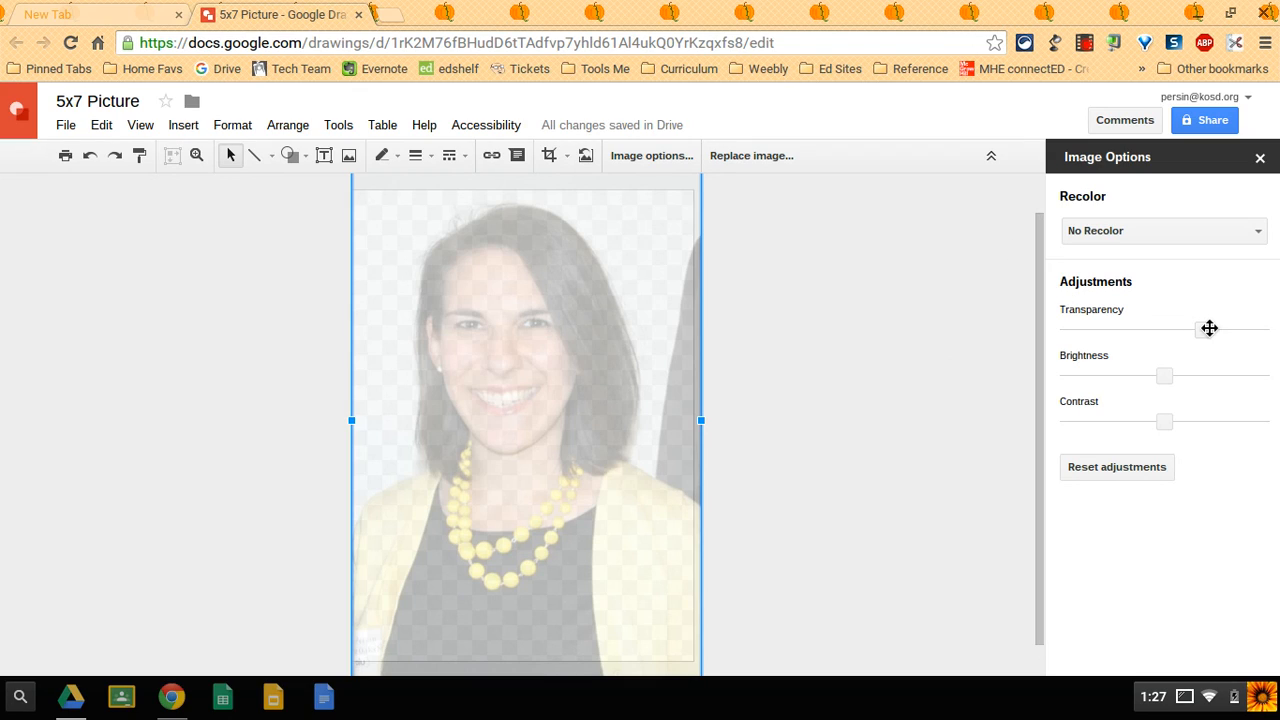
pyautogui.moveTo(1210, 328); pyautogui.dragTo(1068, 330)
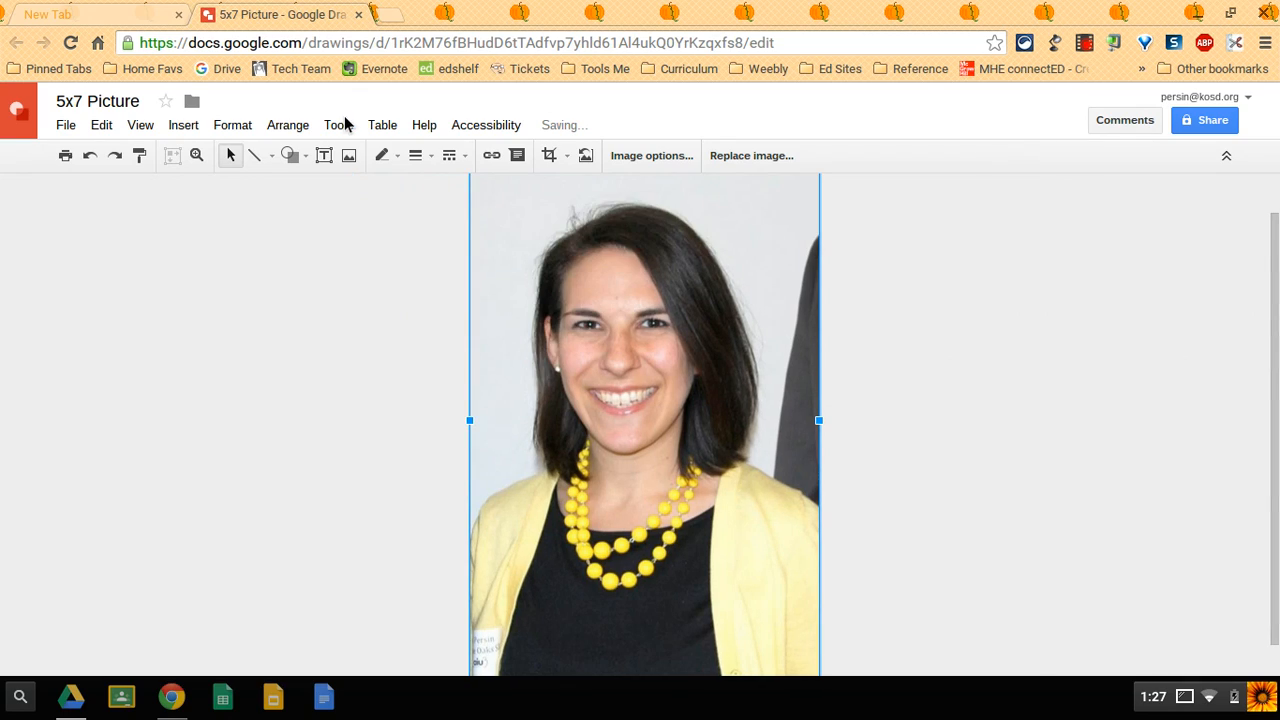
# - In the print dialog, uncheck Fit to page and choose the HS STEAM Room Color Printer as destination
pyautogui.click(66, 124)
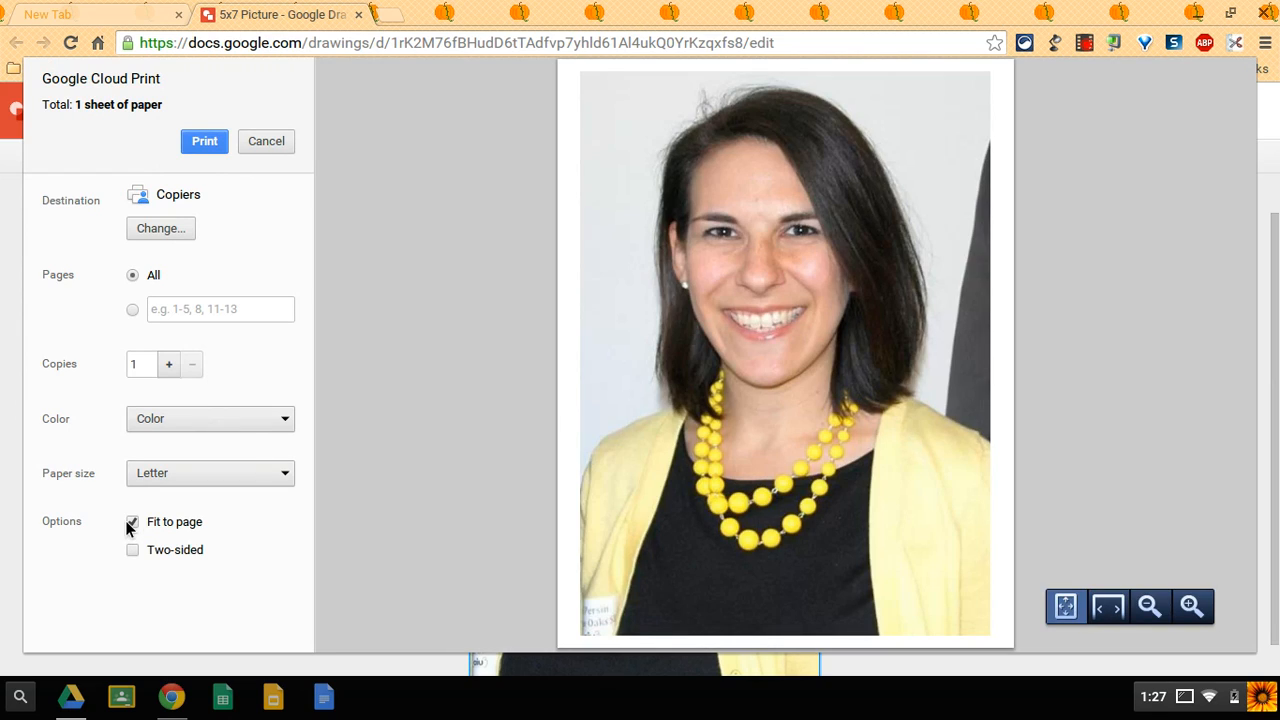
pyautogui.click(132, 522)
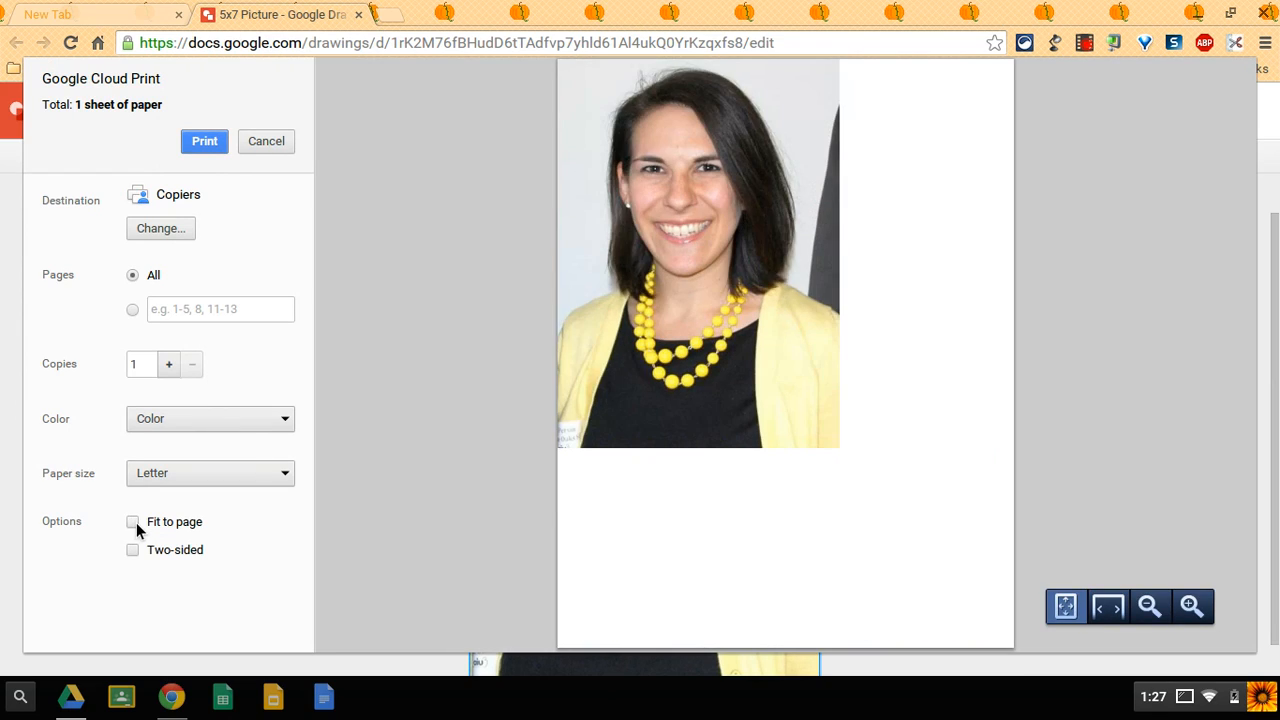
pyautogui.click(160, 228)
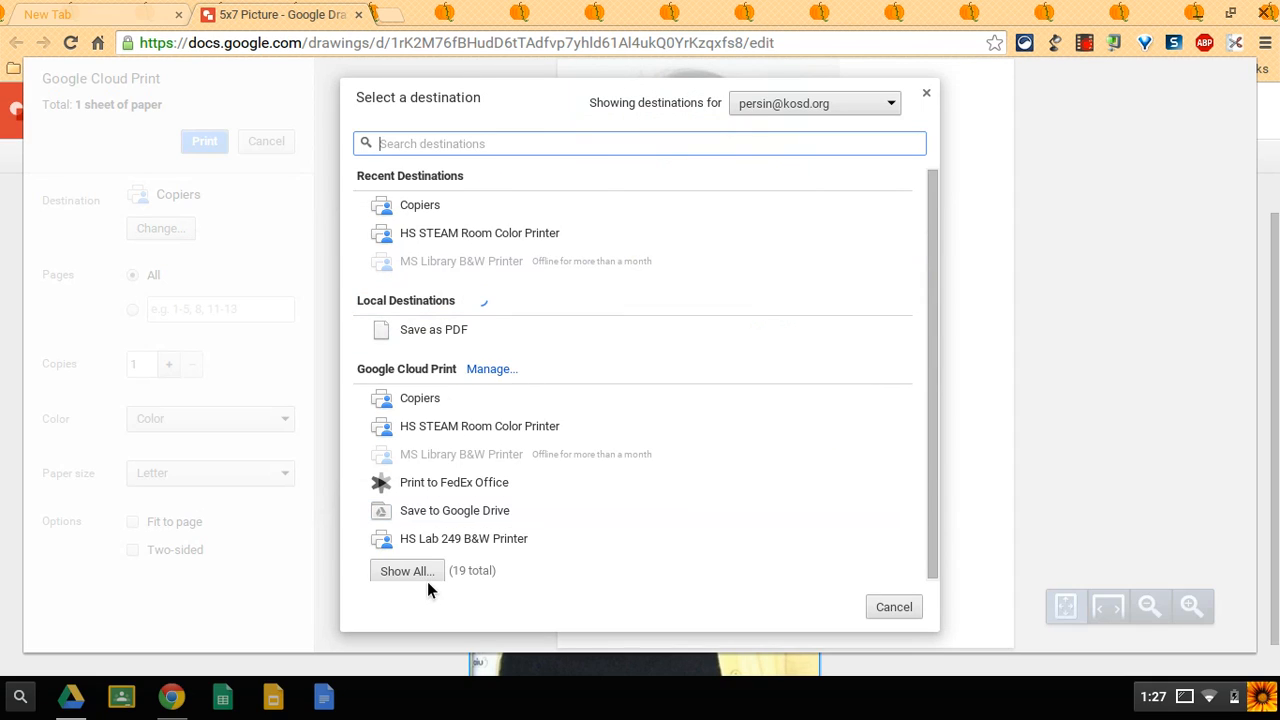
pyautogui.click(408, 570)
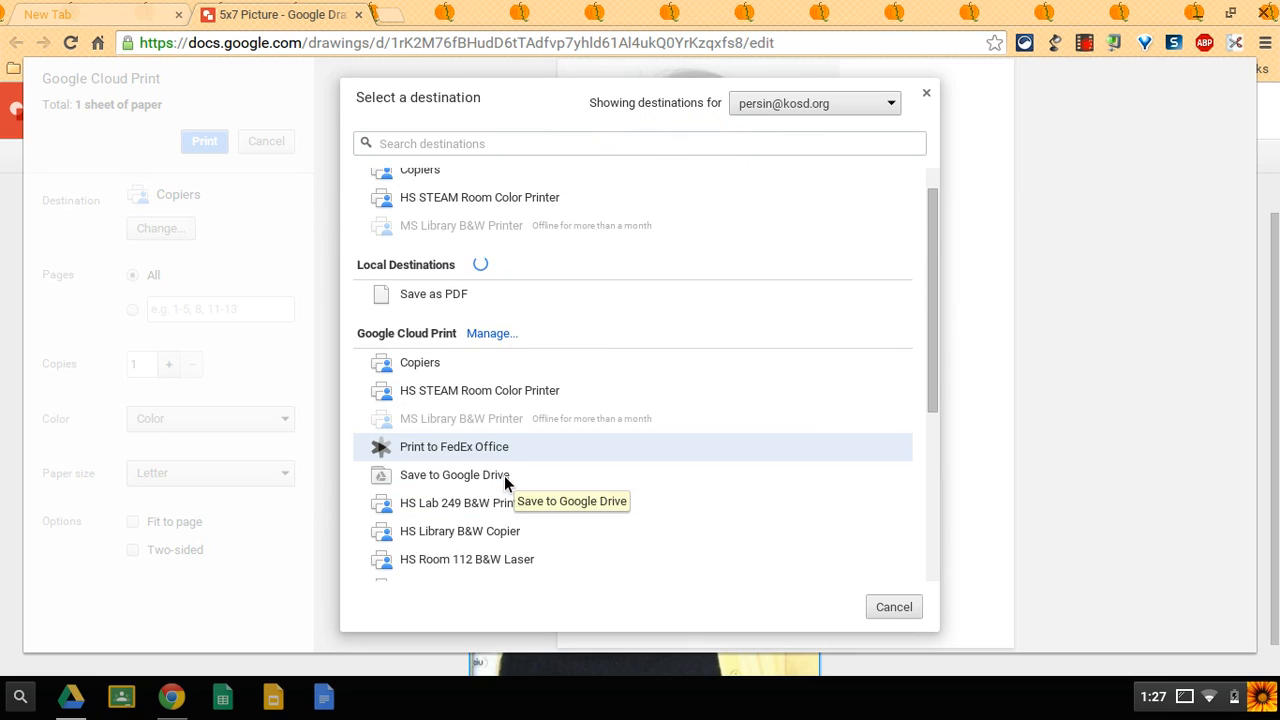
pyautogui.click(480, 390)
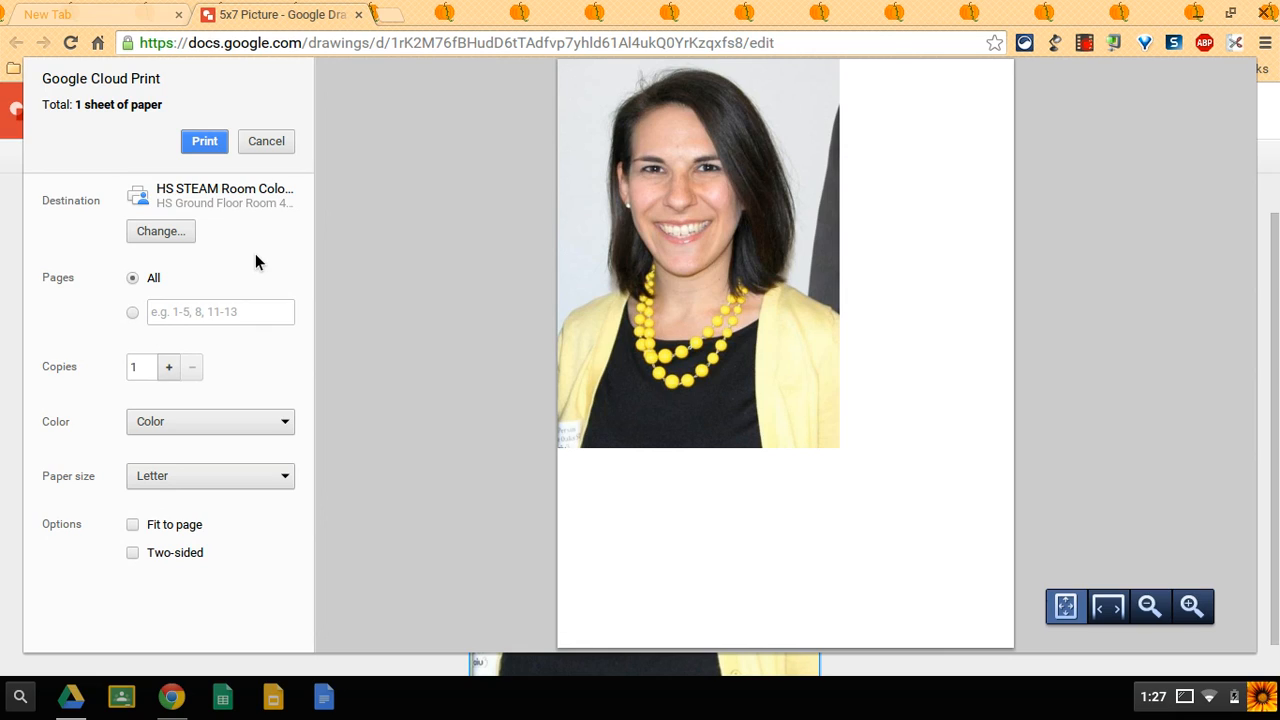
pyautogui.moveTo(1046, 56)
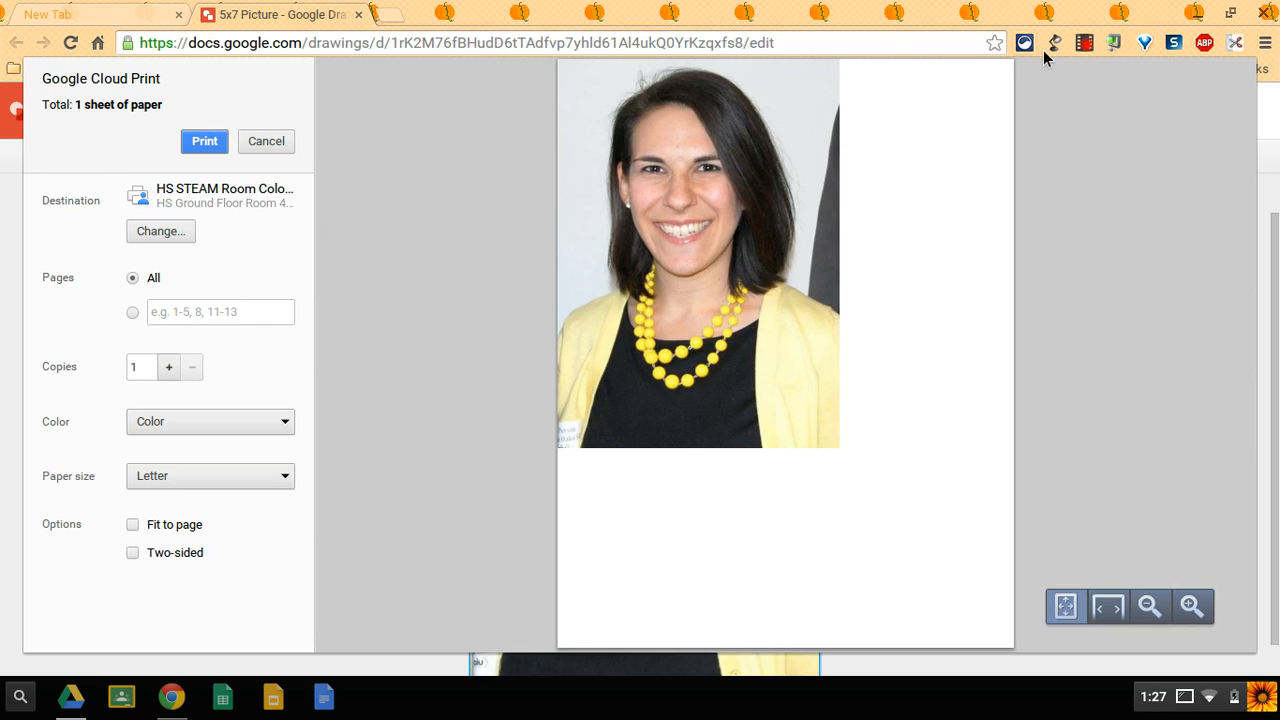